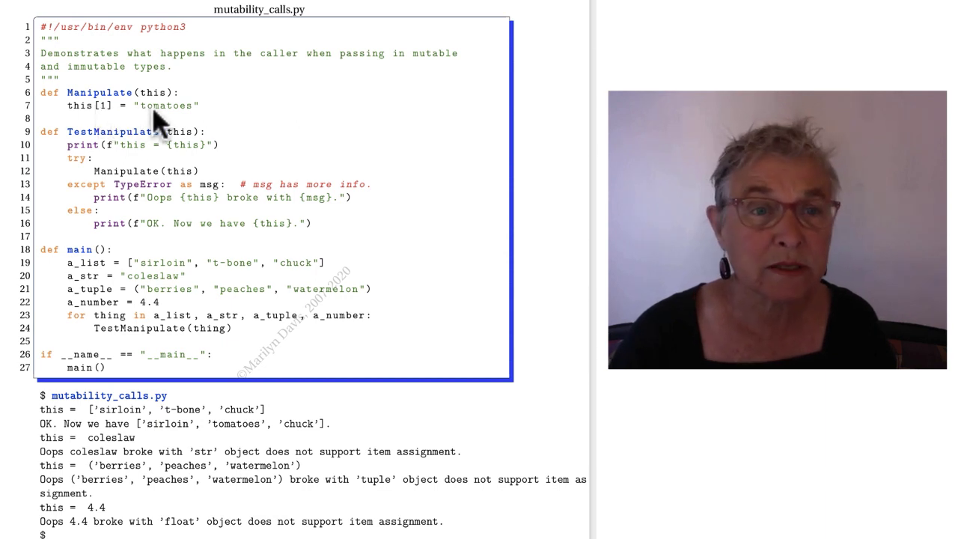
pyautogui.moveTo(174, 133)
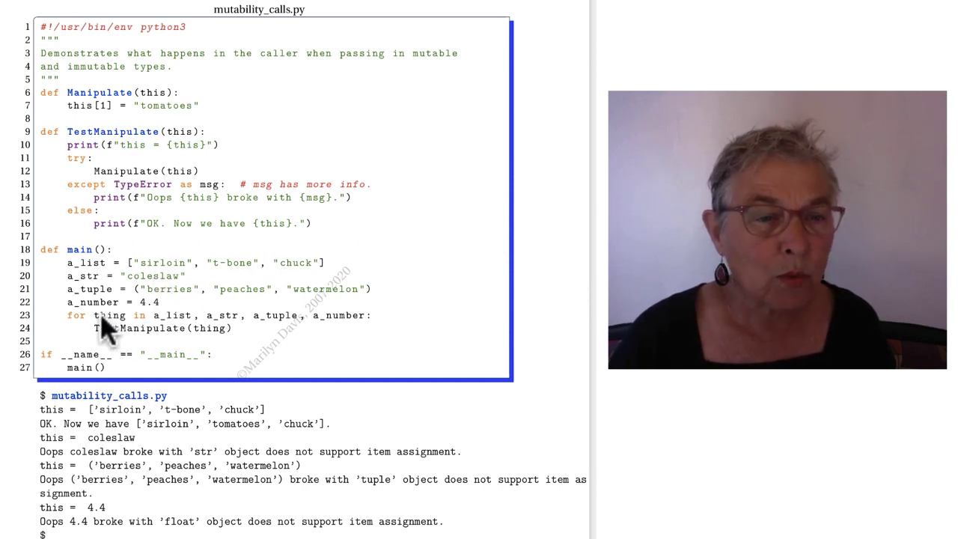
pyautogui.moveTo(329, 336)
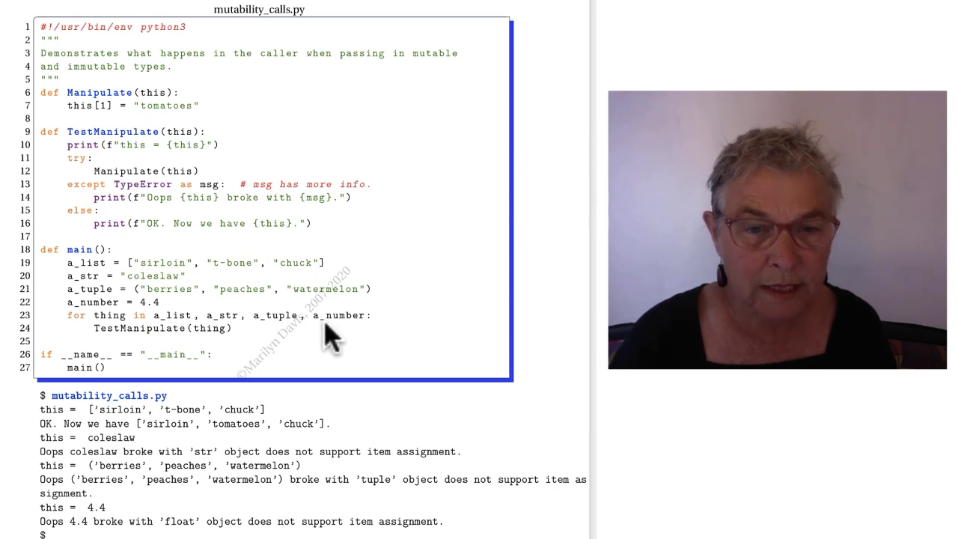
pyautogui.moveTo(217, 341)
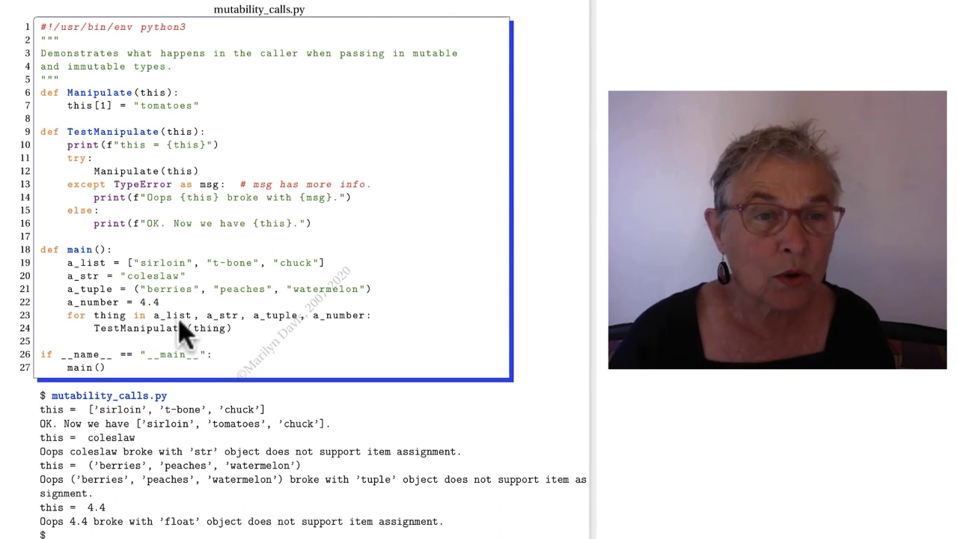
pyautogui.moveTo(187, 152)
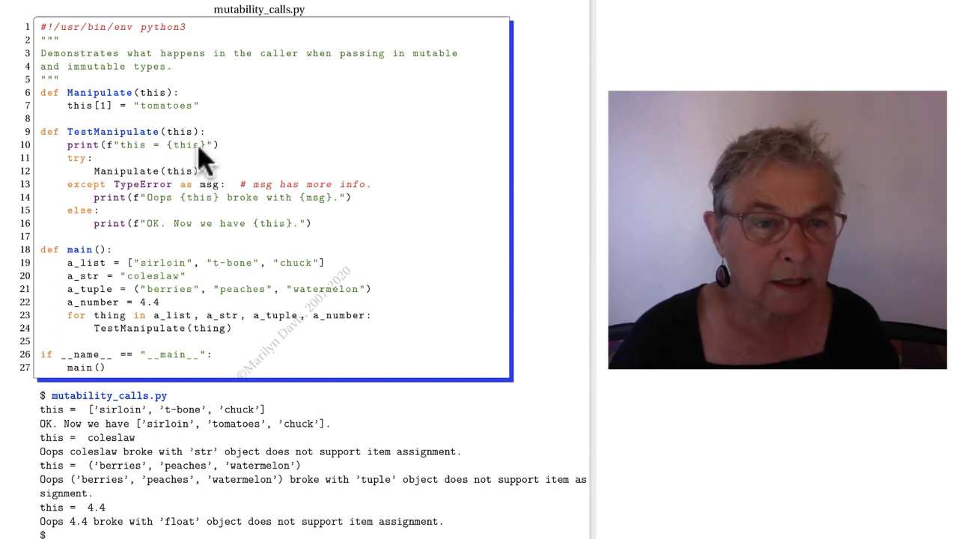
pyautogui.moveTo(172, 187)
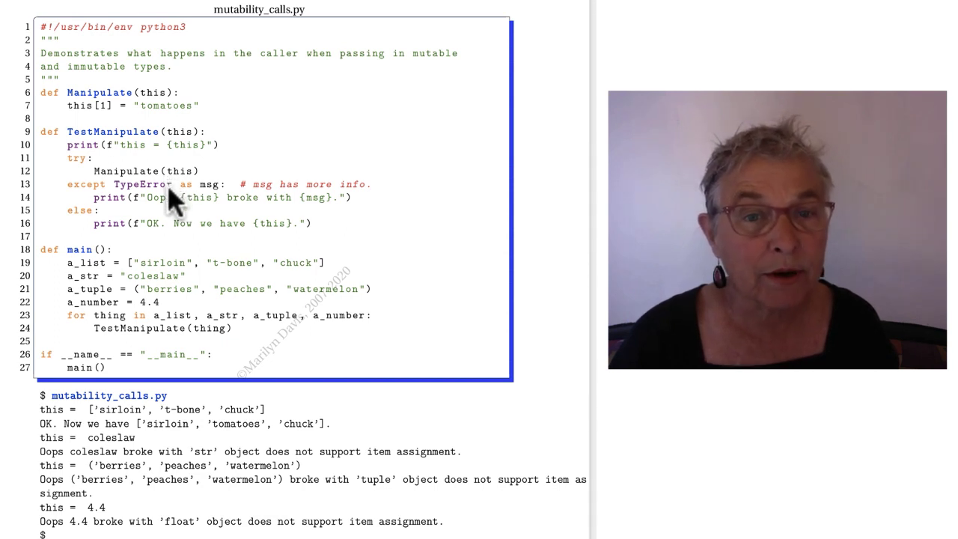
pyautogui.moveTo(217, 201)
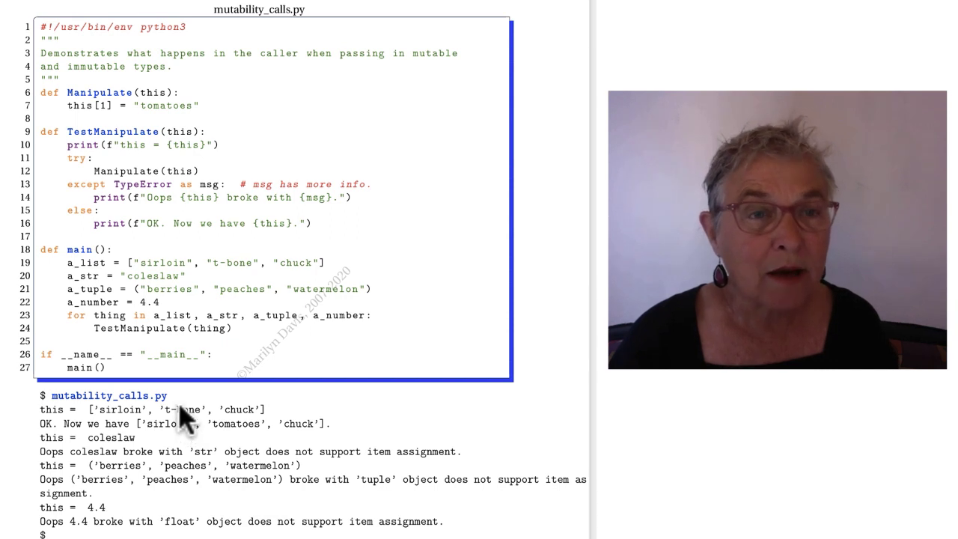
pyautogui.moveTo(113, 120)
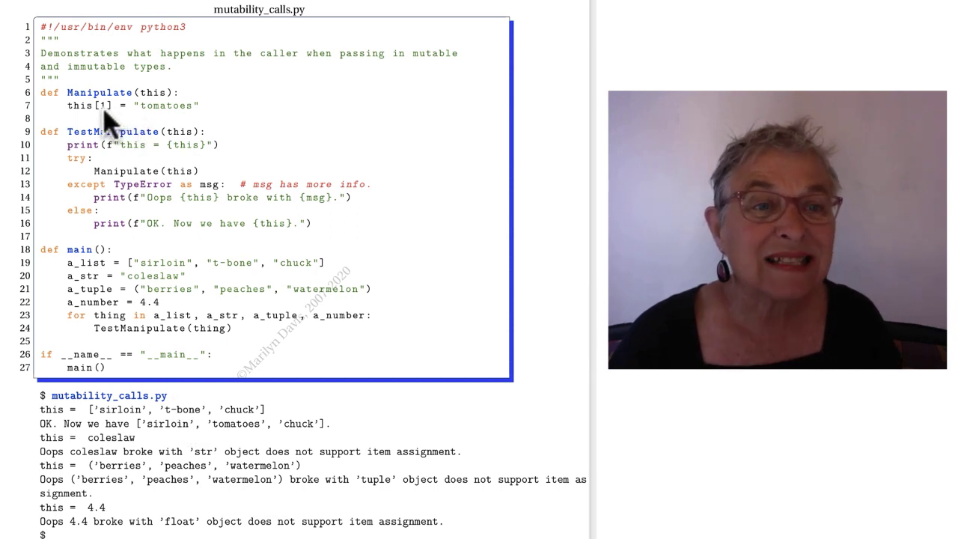
pyautogui.moveTo(158, 122)
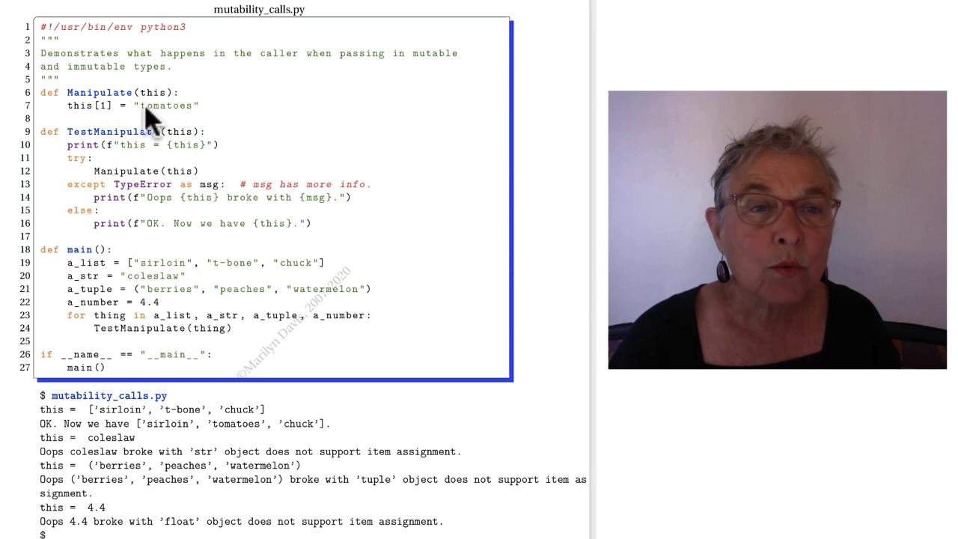
pyautogui.moveTo(171, 437)
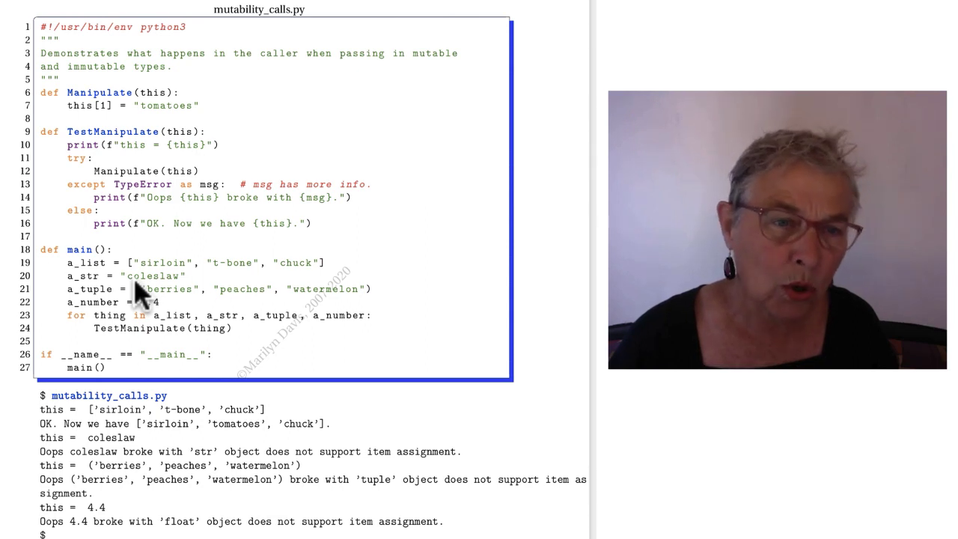
pyautogui.moveTo(123, 112)
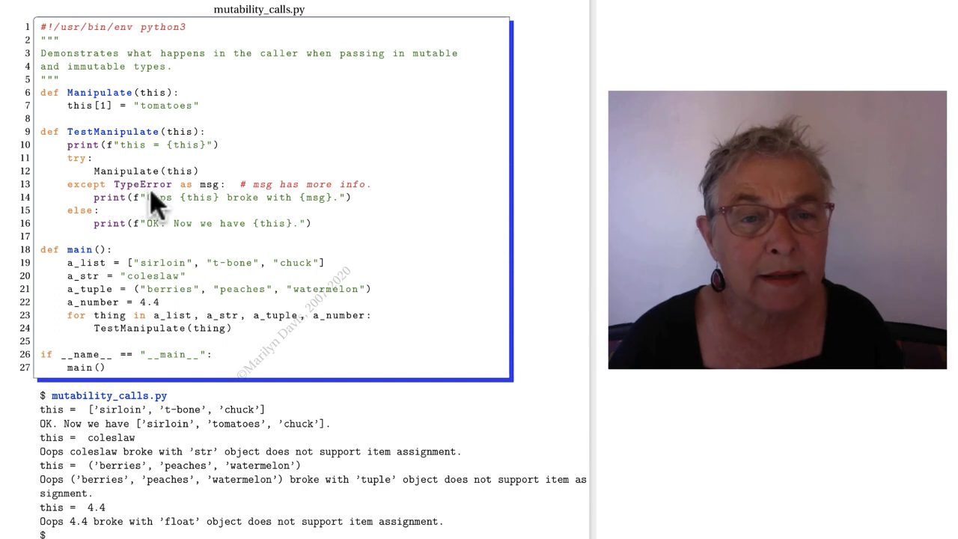
pyautogui.moveTo(150, 217)
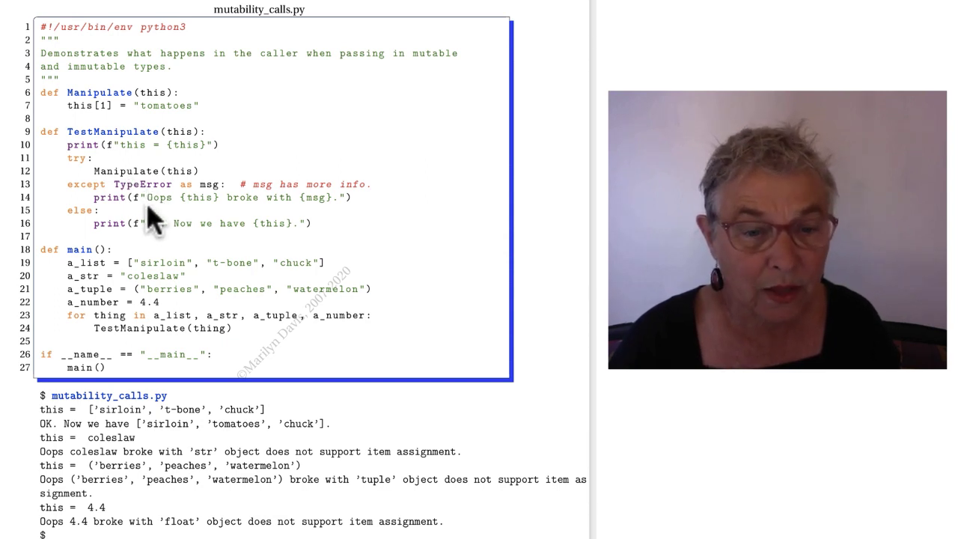
pyautogui.moveTo(252, 467)
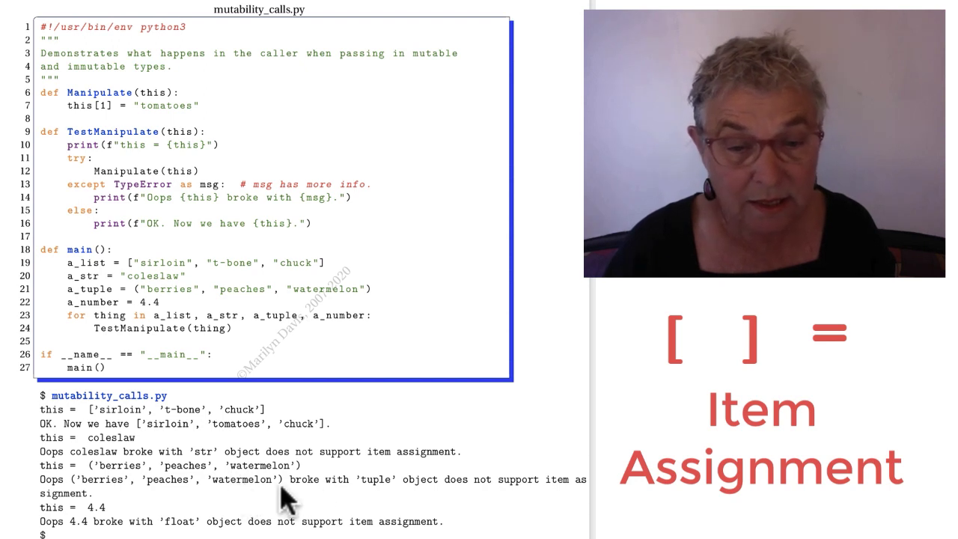
pyautogui.moveTo(457, 497)
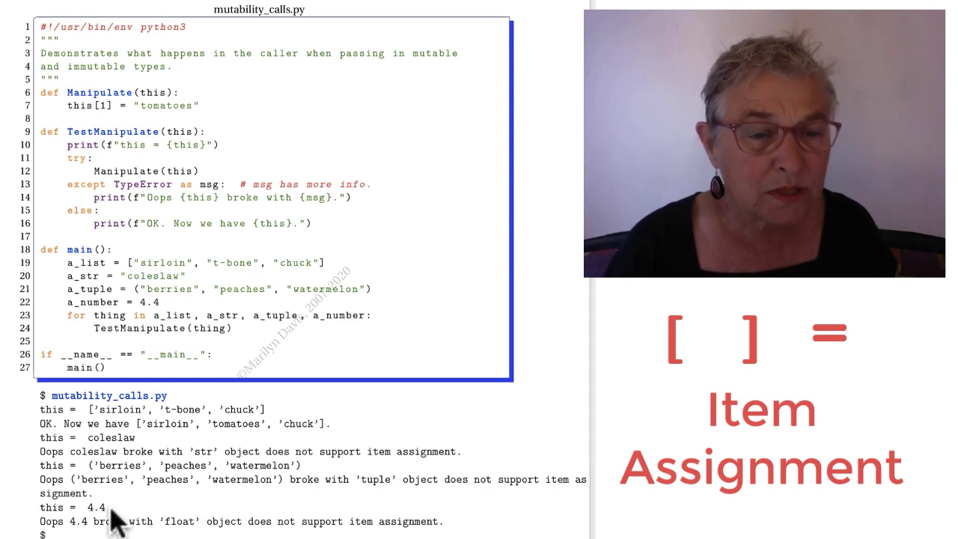
pyautogui.scroll(-3)
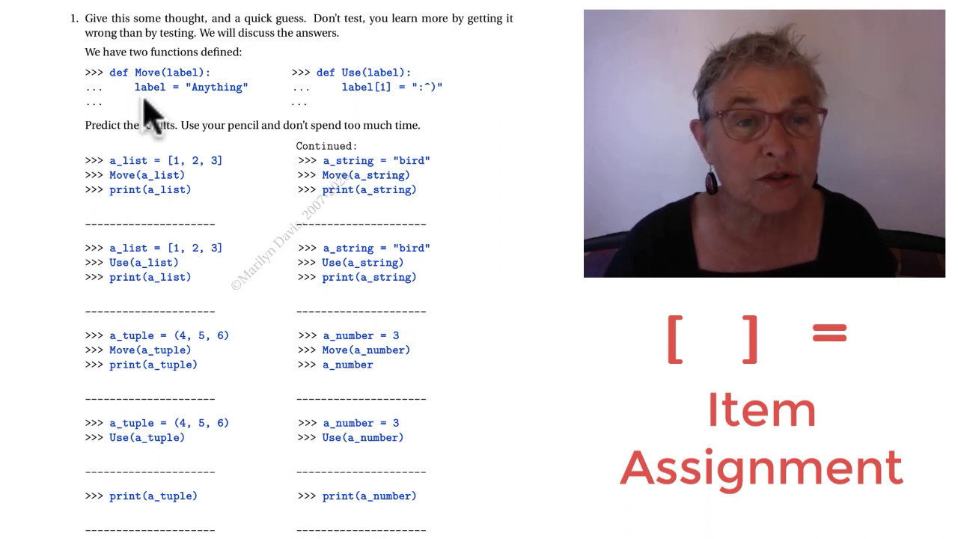
pyautogui.moveTo(352, 123)
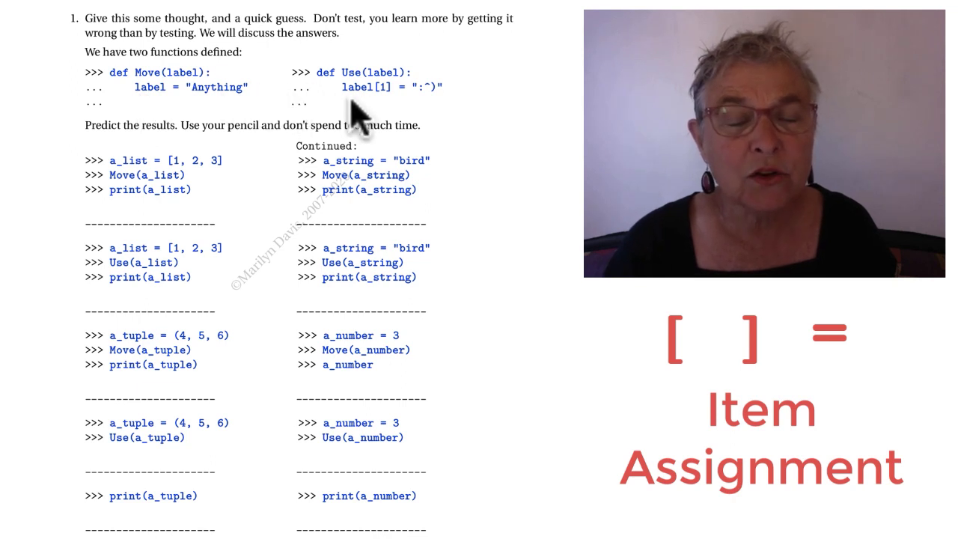